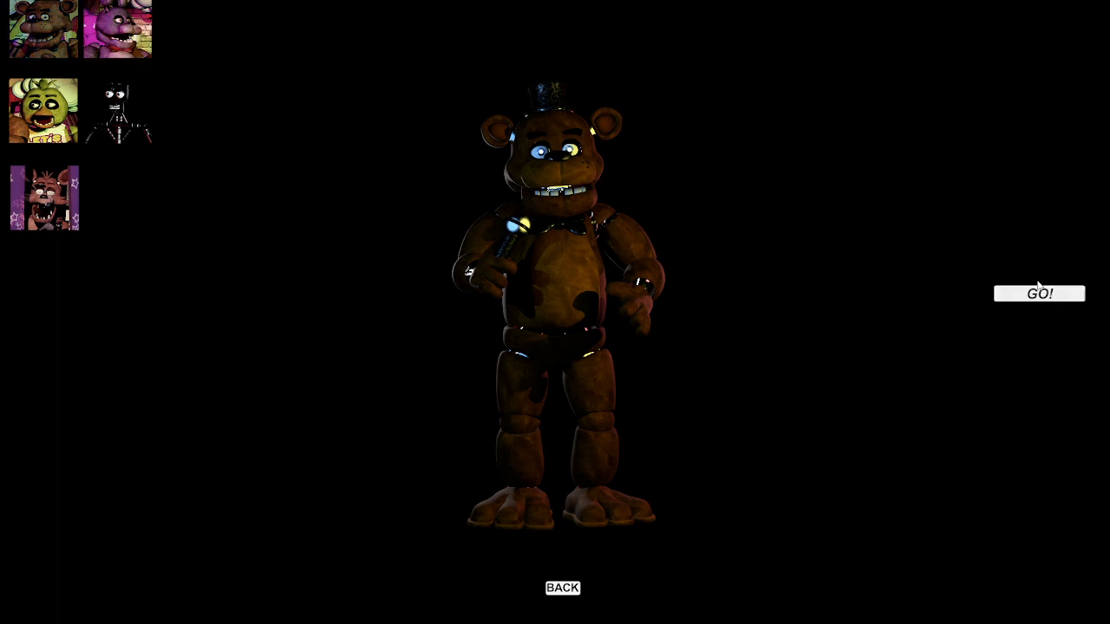
Step: Start a first-person night as Freddy Fazbear from character select
{"action": "left_click", "coordinate": [1038, 293]}
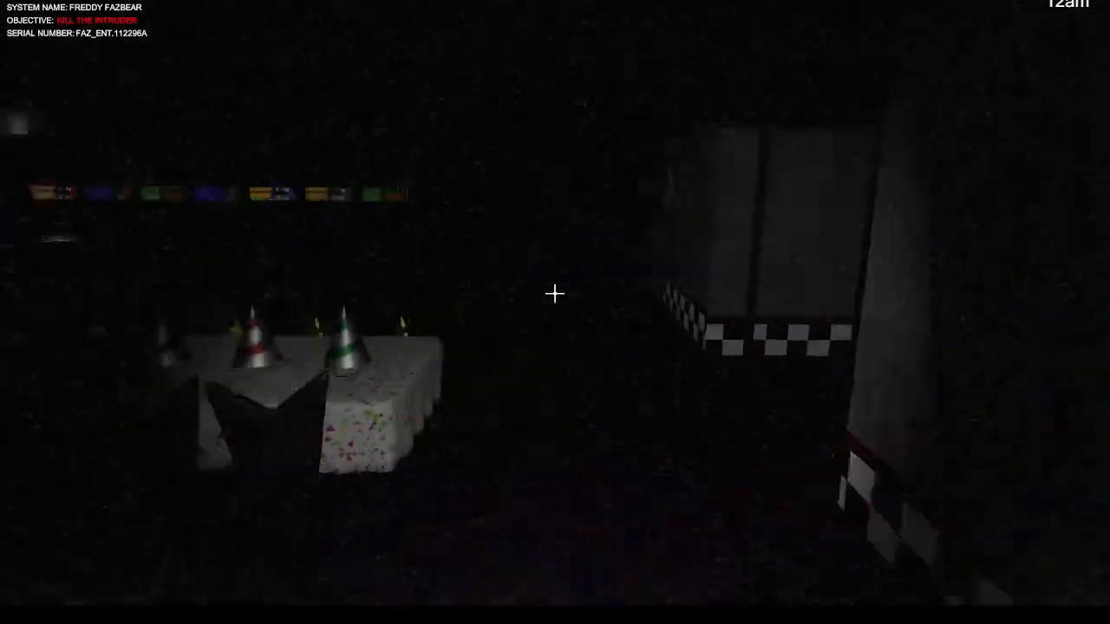
{"action": "mouse_move", "coordinate": [555, 293]}
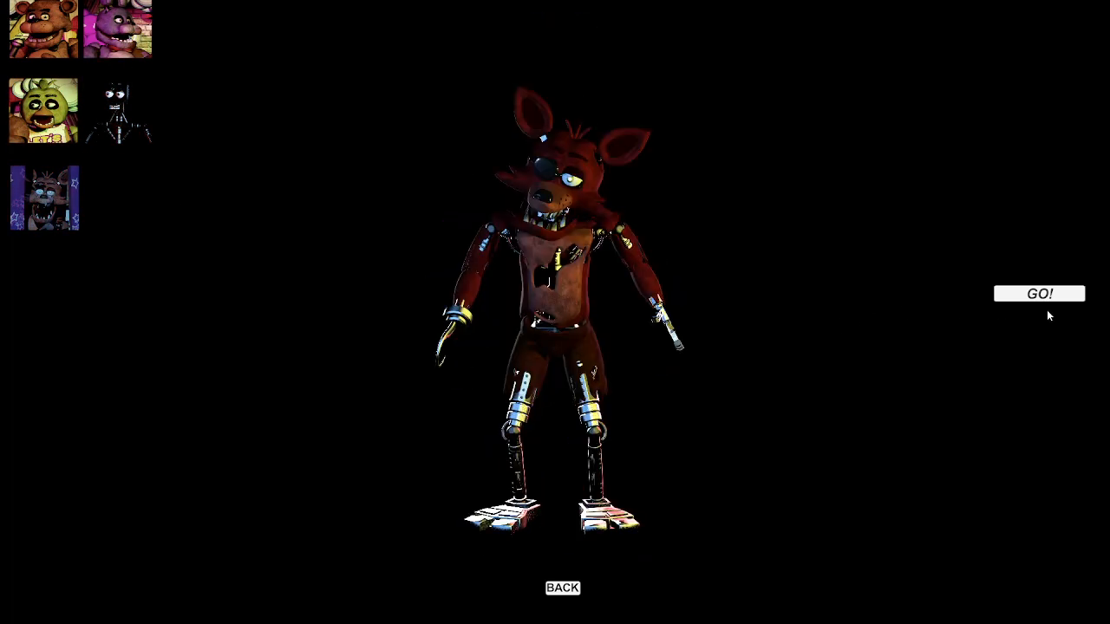
Step: Start a first-person night playing as Foxy
{"action": "left_click", "coordinate": [1039, 293]}
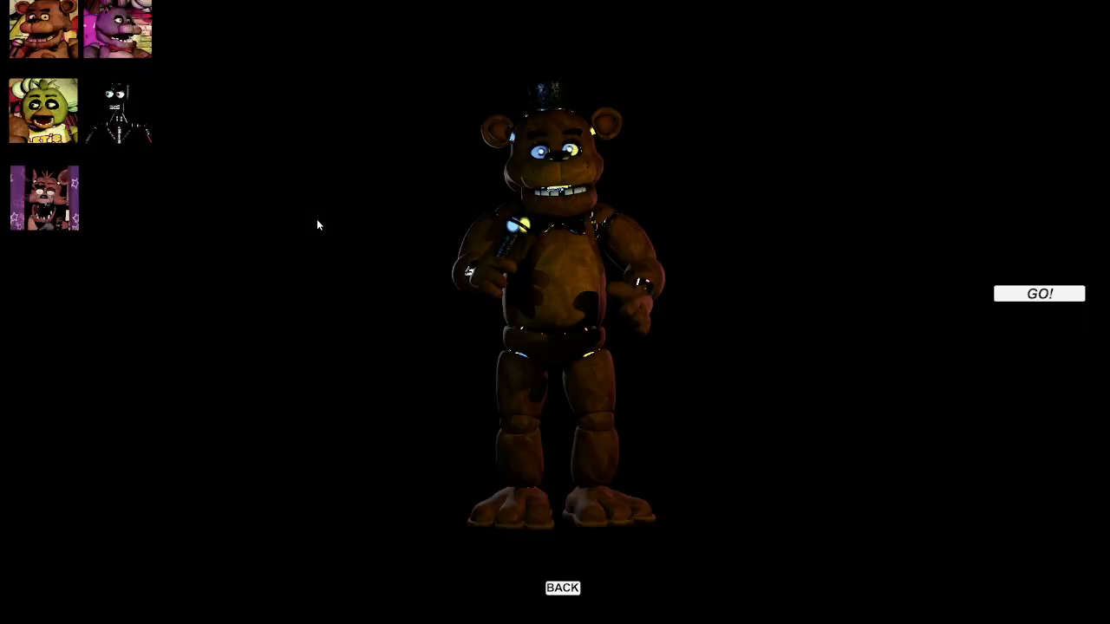
Step: Play a night as Chica, then pick Endo from character select and start
{"action": "left_click", "coordinate": [43, 110]}
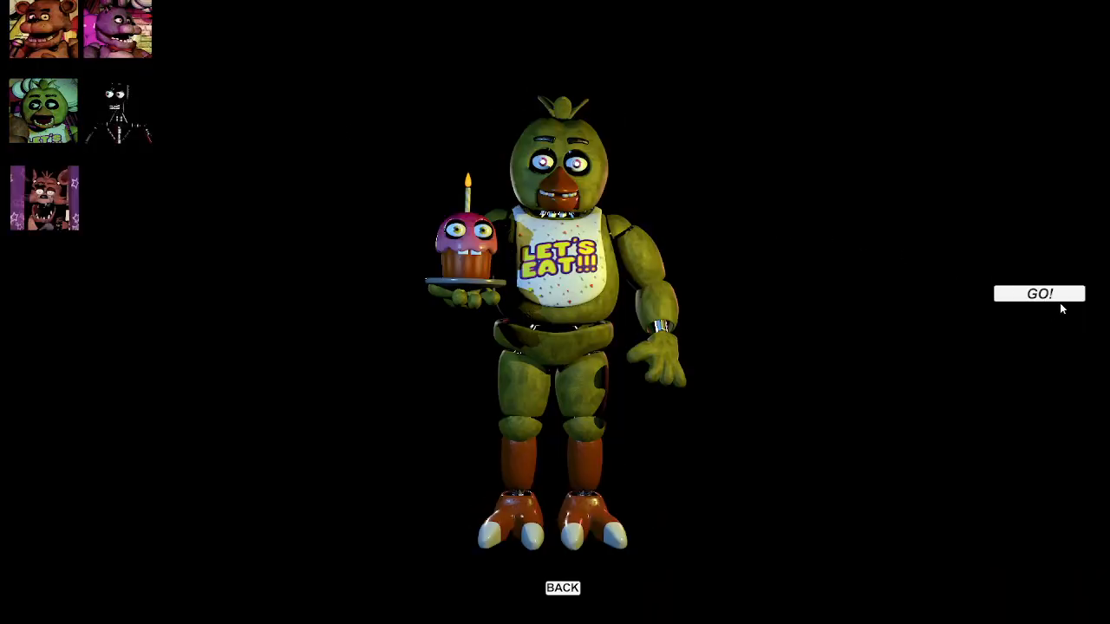
{"action": "left_click", "coordinate": [1038, 293]}
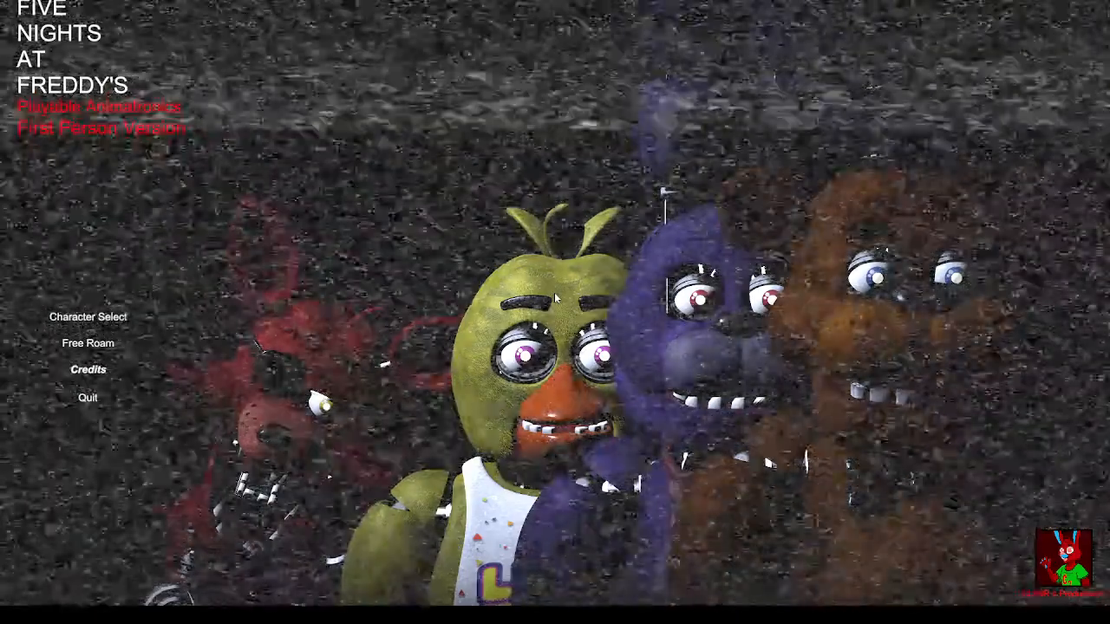
{"action": "left_click", "coordinate": [88, 317]}
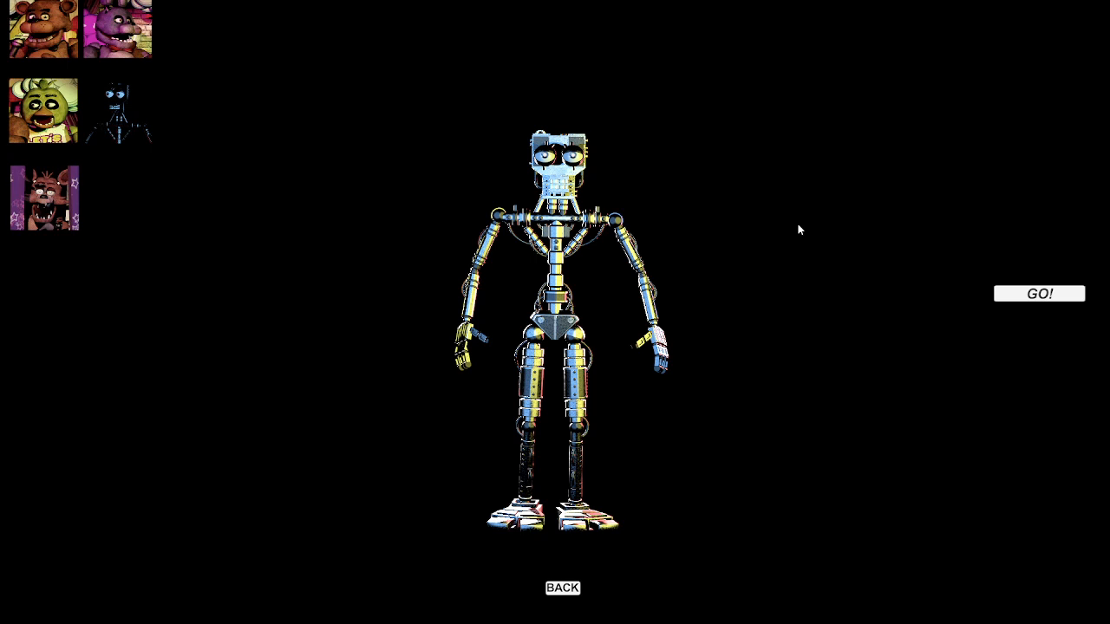
{"action": "mouse_move", "coordinate": [1019, 290]}
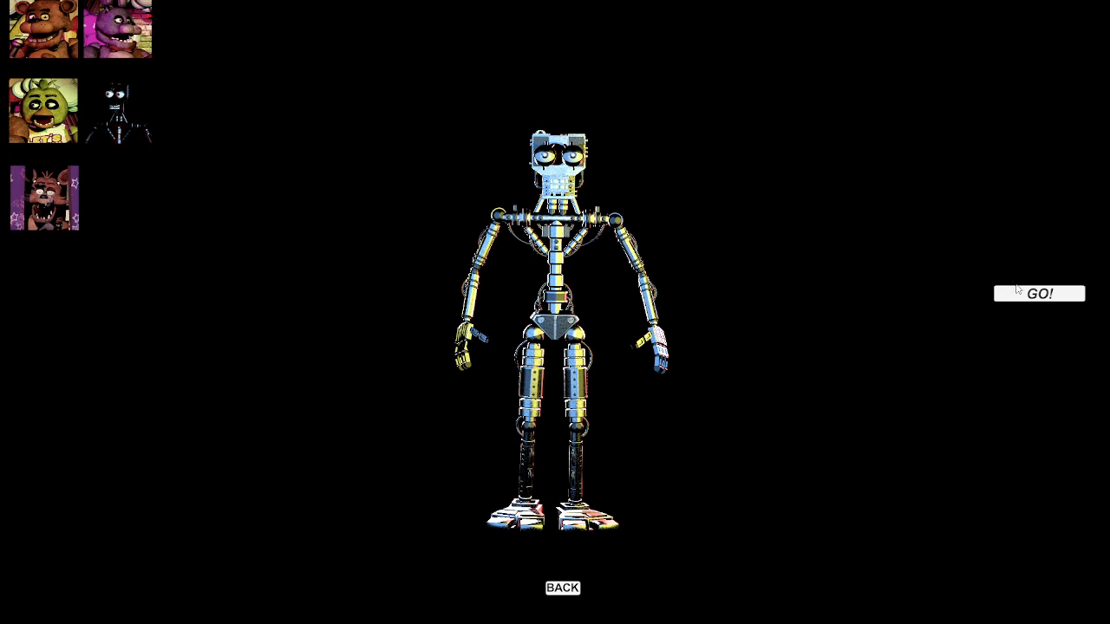
{"action": "left_click", "coordinate": [1038, 293]}
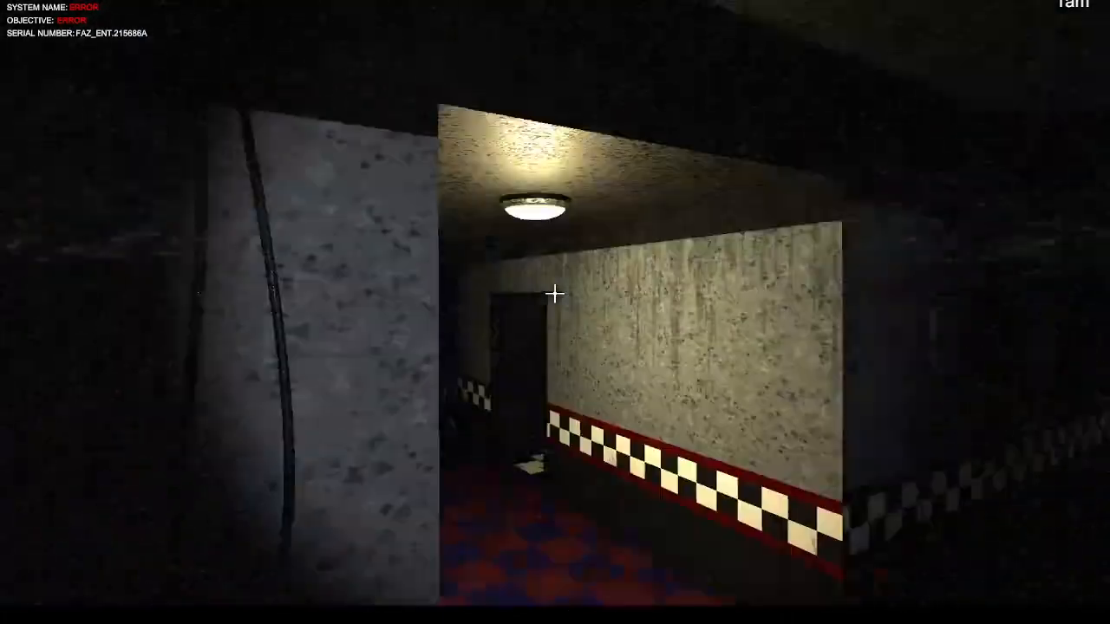
{"action": "mouse_move", "coordinate": [555, 295]}
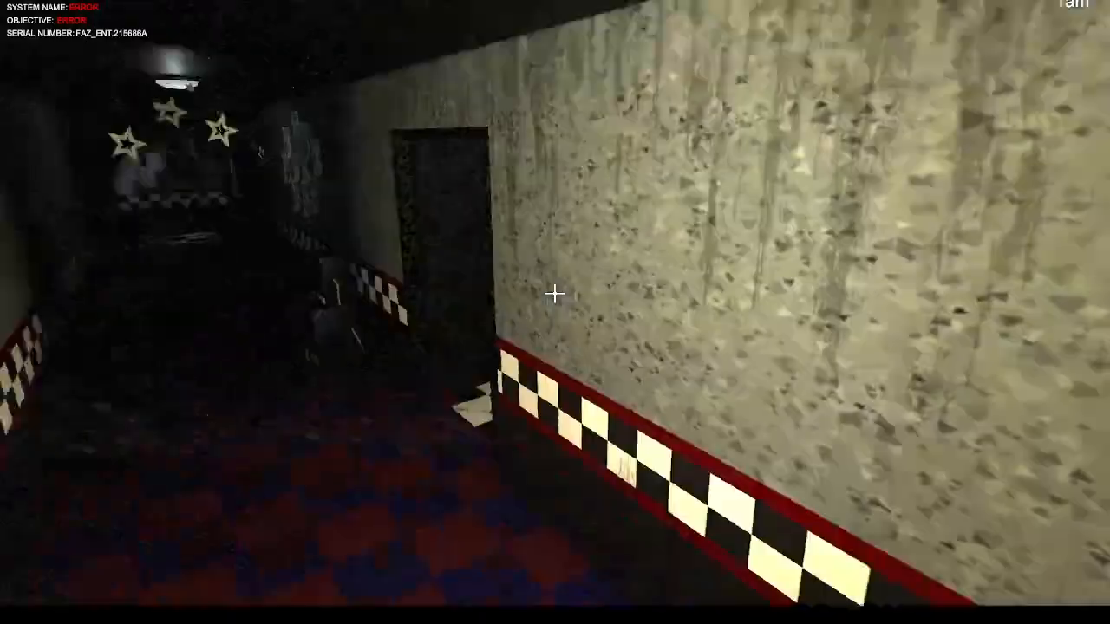